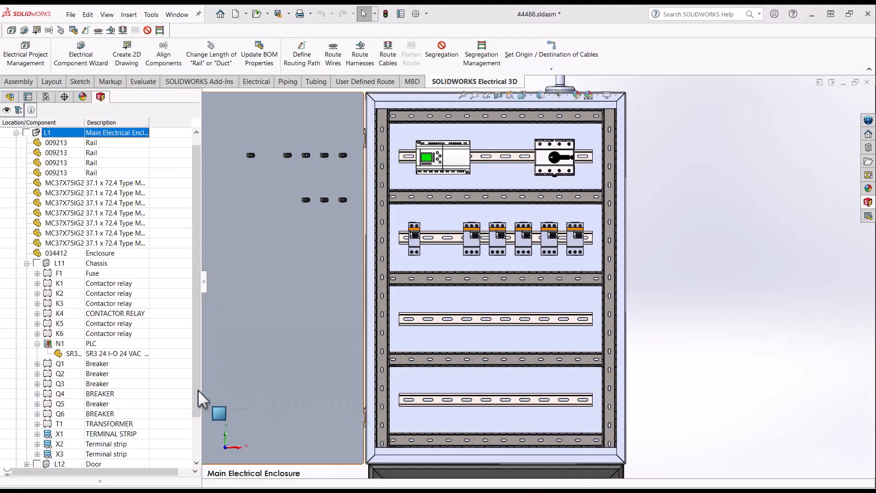
Expand contactor K4 in the Electrical 3D tree and view its manufacturer part's Insert options
{"action": "left_click", "coordinate": [37, 313]}
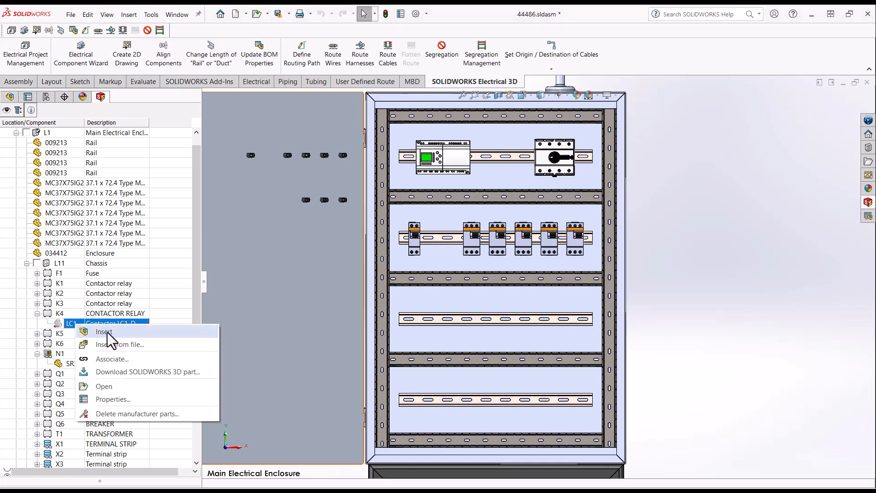
{"action": "left_click", "coordinate": [103, 331]}
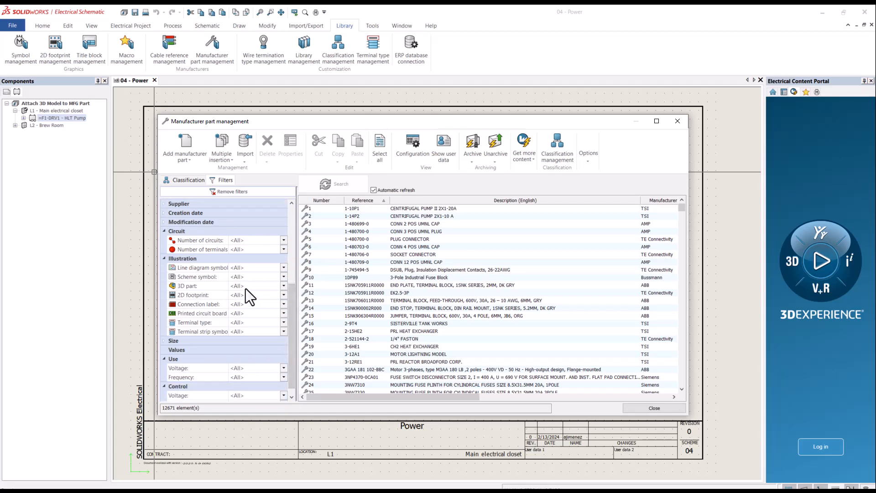
Filter the catalog to 3D part 800F-X01.SLDPRT and review its 3D part property without changes
{"action": "left_click", "coordinate": [283, 286]}
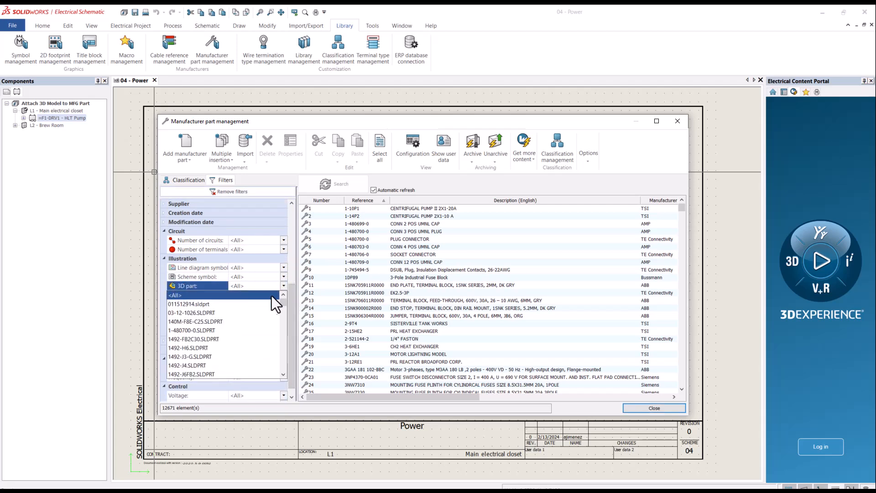
{"action": "scroll", "scroll_direction": "down", "scroll_amount": 3}
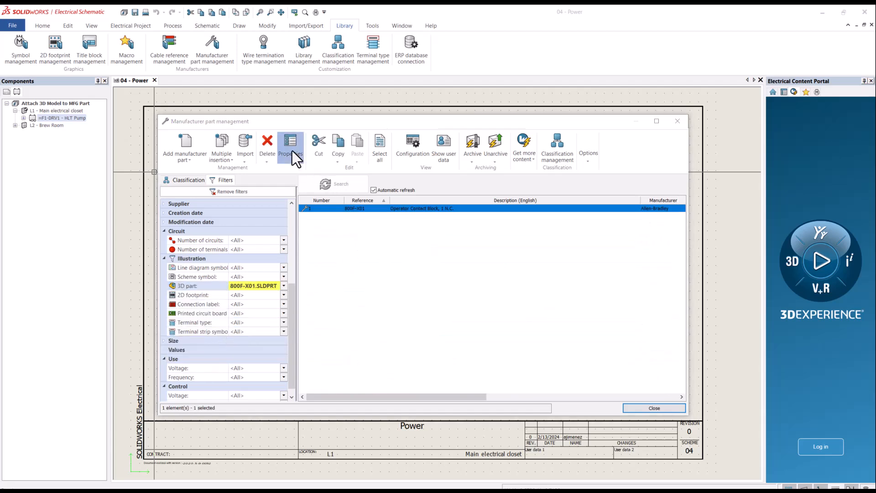
{"action": "left_click", "coordinate": [291, 150]}
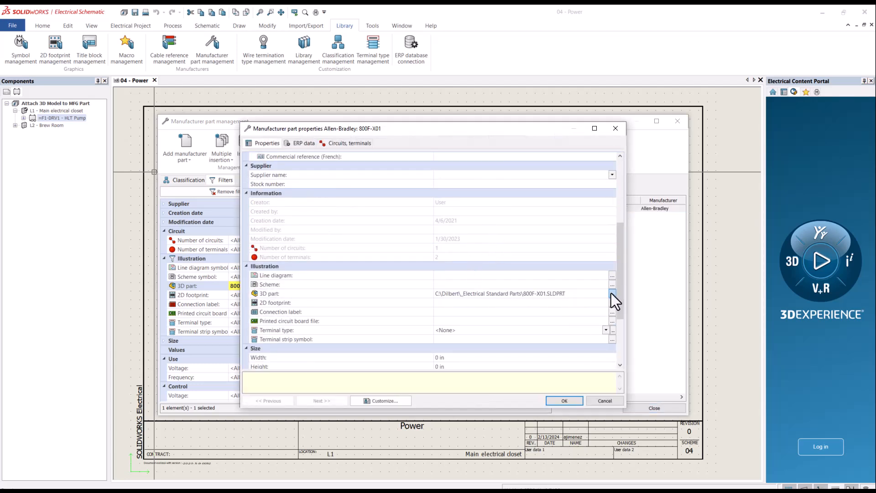
{"action": "left_click", "coordinate": [612, 293]}
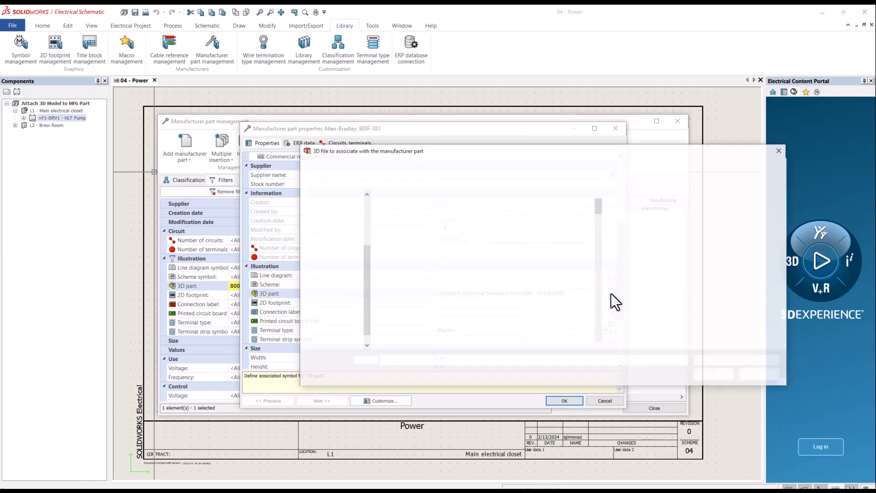
{"action": "left_click", "coordinate": [563, 400]}
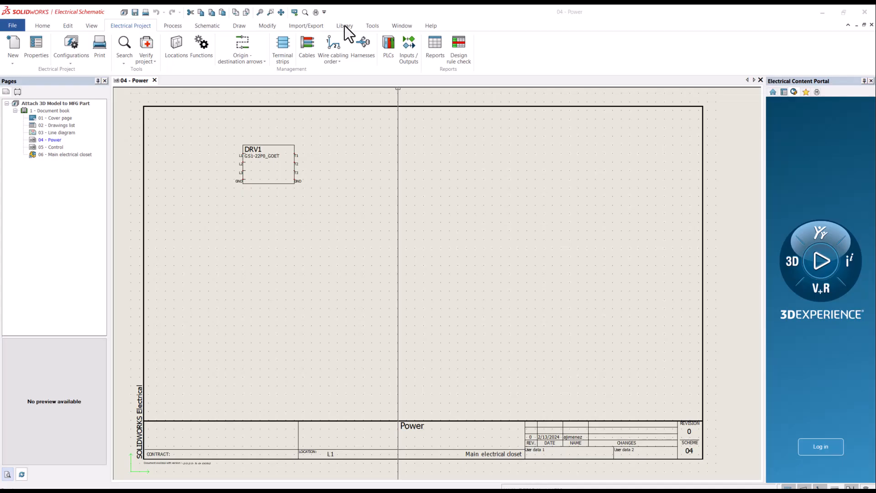
Enable the SOLIDWORKS Electrical: Application toolbar from the toolbar context menu
{"action": "left_click", "coordinate": [344, 25]}
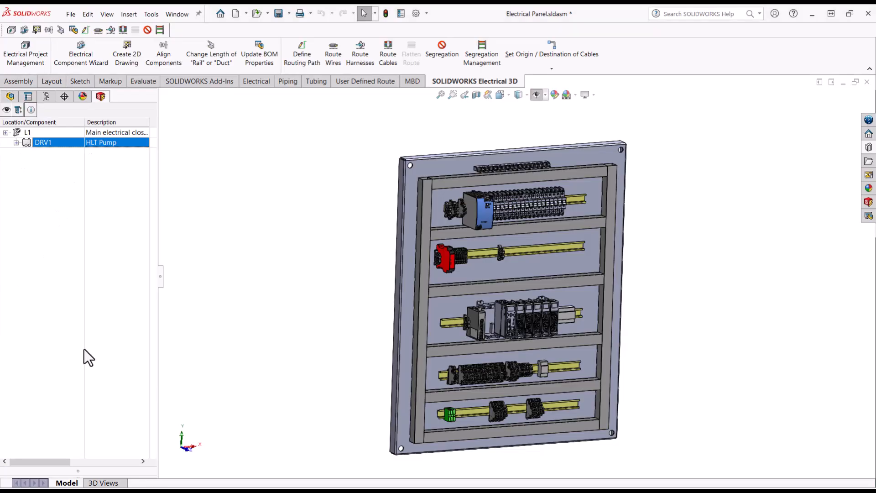
{"action": "mouse_move", "coordinate": [657, 64]}
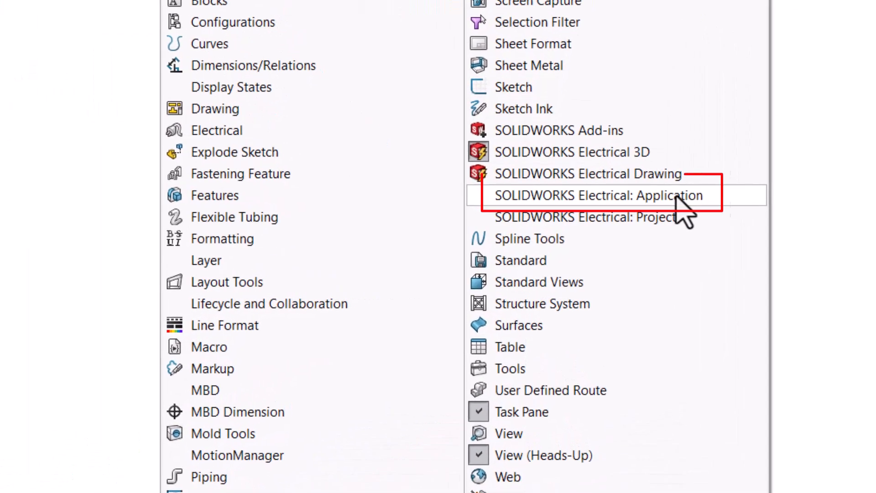
{"action": "left_click", "coordinate": [586, 195]}
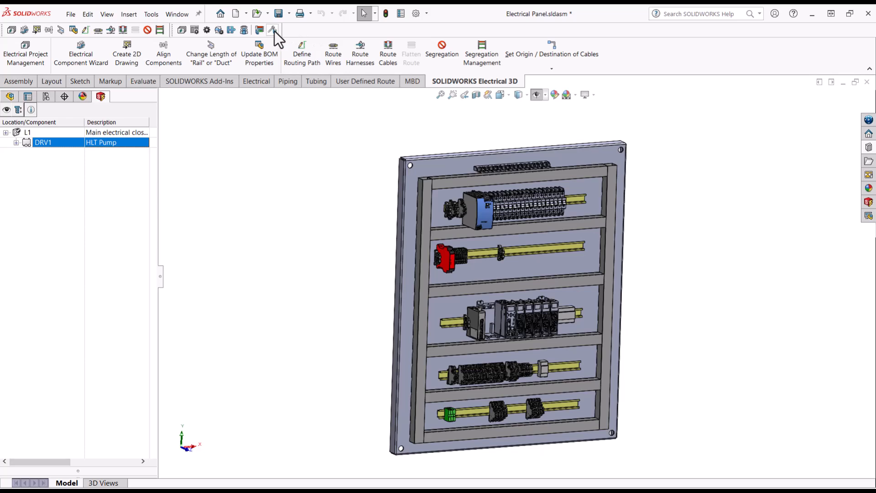
{"action": "mouse_move", "coordinate": [274, 31]}
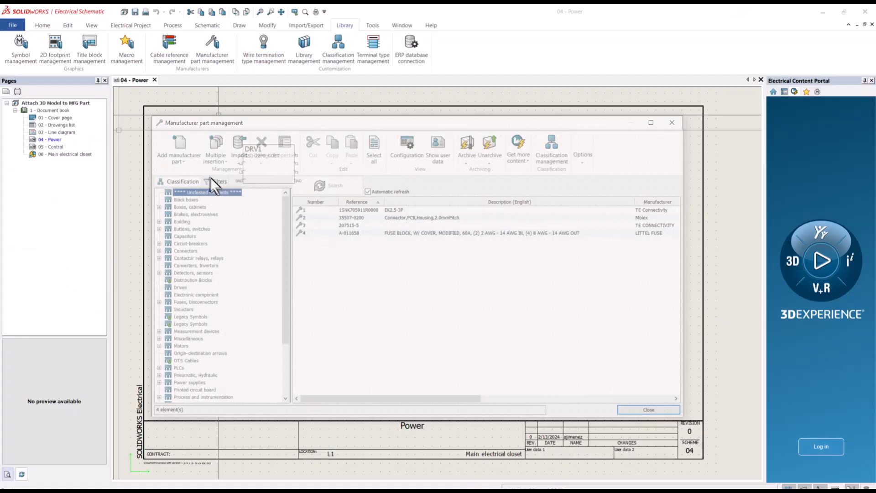
Clear all catalog filters and filter part references by 'gs'
{"action": "left_click", "coordinate": [219, 182]}
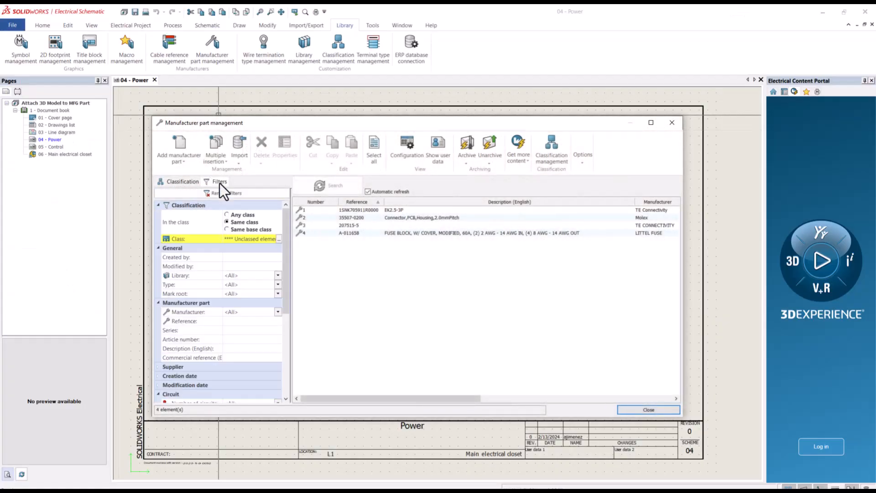
{"action": "mouse_move", "coordinate": [226, 193]}
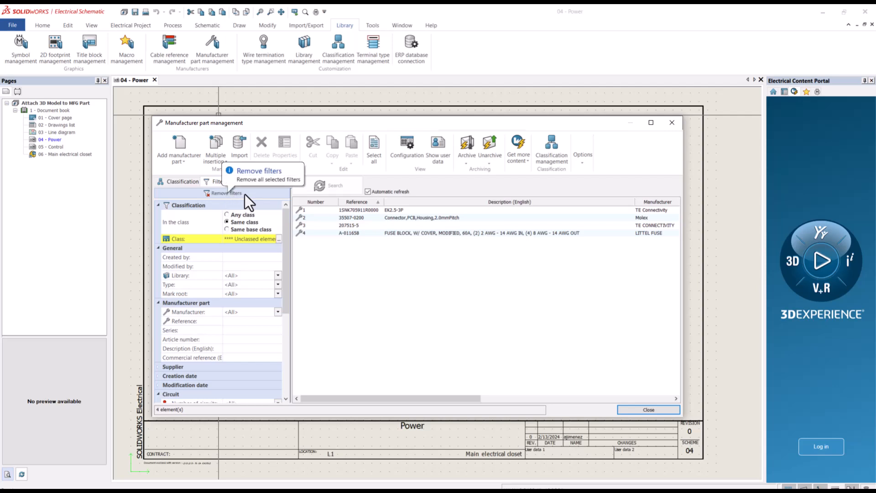
{"action": "left_click", "coordinate": [227, 215]}
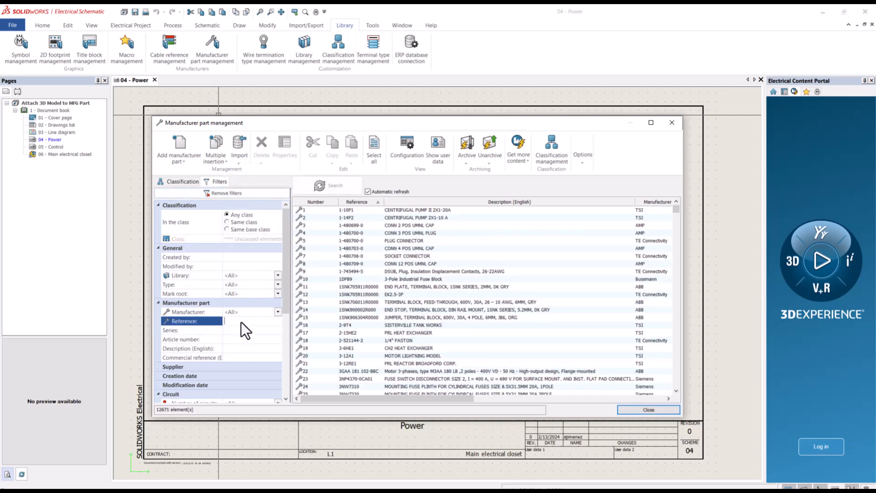
{"action": "type", "text": "ga"}
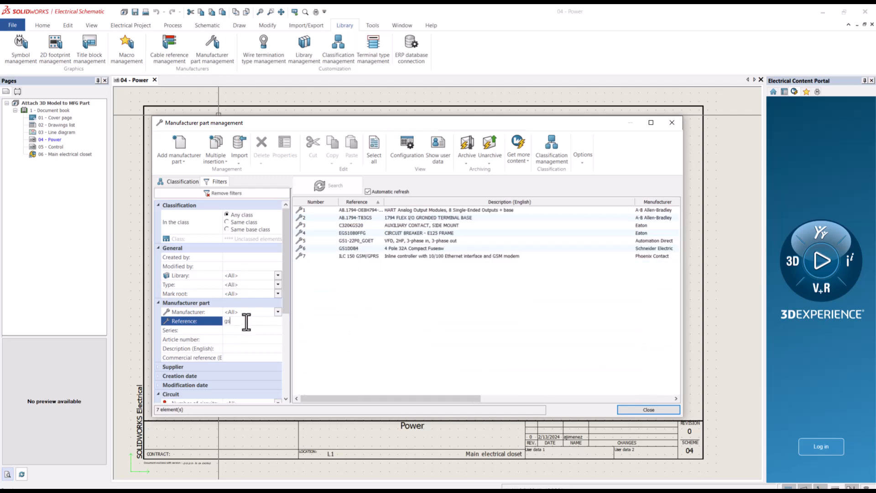
{"action": "type", "text": "s"}
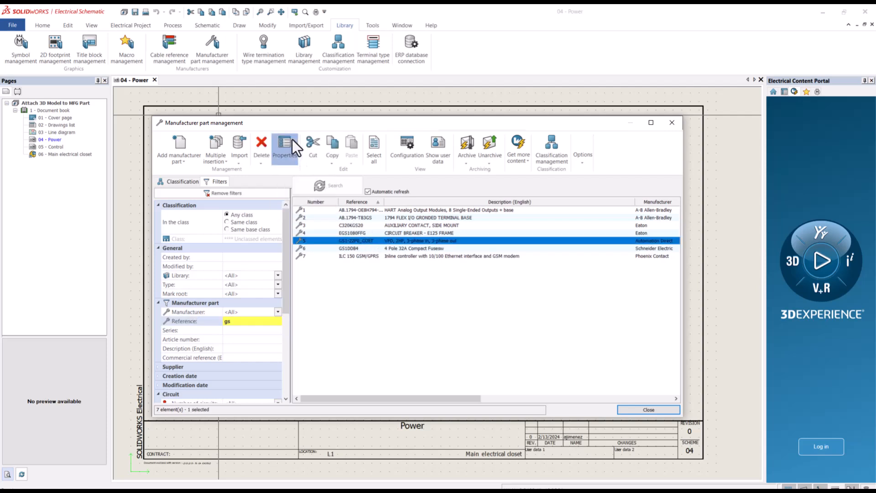
Open GS1-22P0_GOET's properties and select its empty 3D part field
{"action": "left_click", "coordinate": [284, 150]}
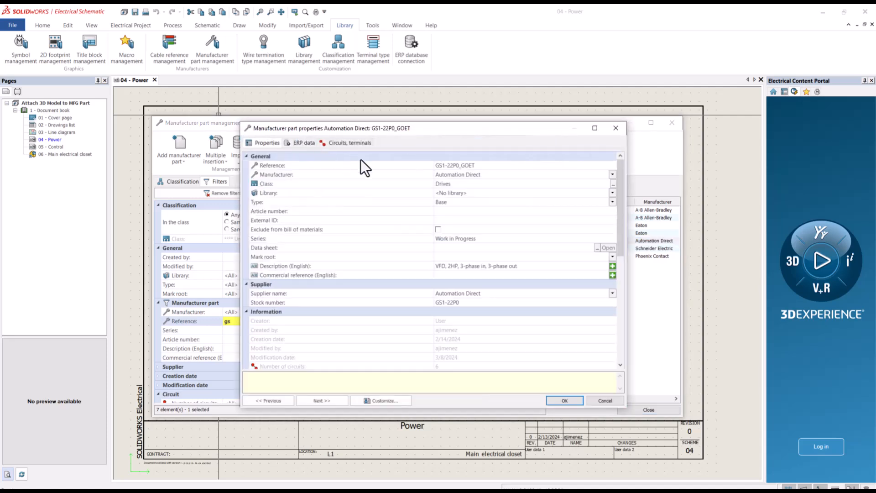
{"action": "scroll", "scroll_direction": "down", "scroll_amount": 3}
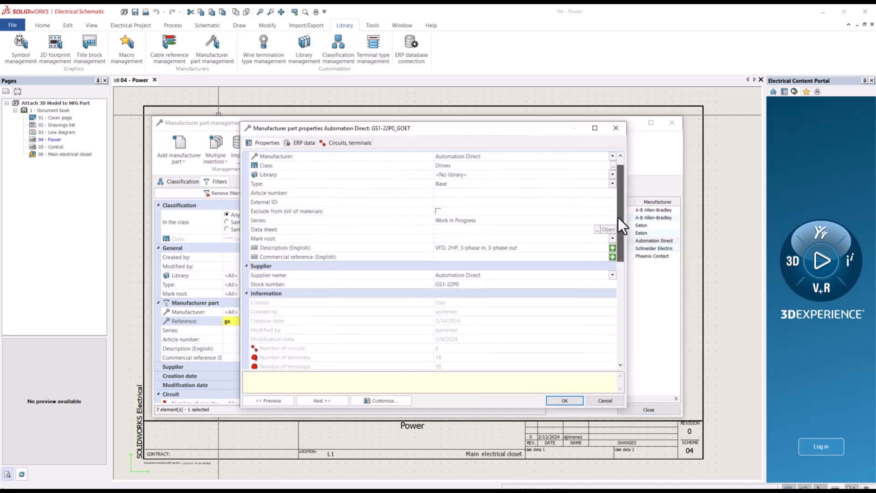
{"action": "scroll", "scroll_direction": "down", "scroll_amount": 3}
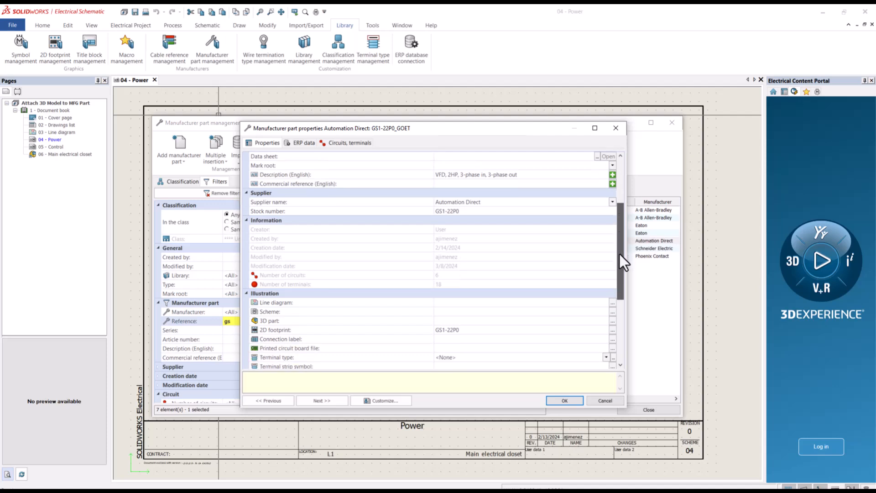
{"action": "scroll", "scroll_direction": "down", "scroll_amount": 3}
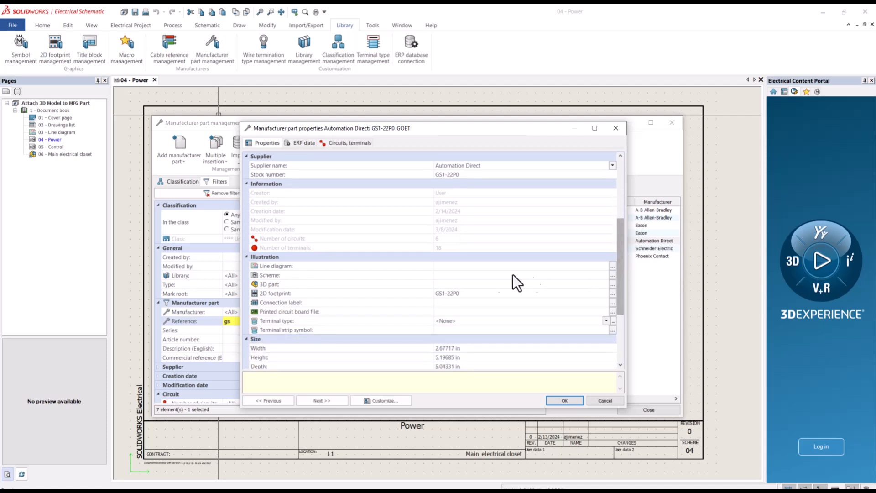
{"action": "left_click", "coordinate": [270, 284]}
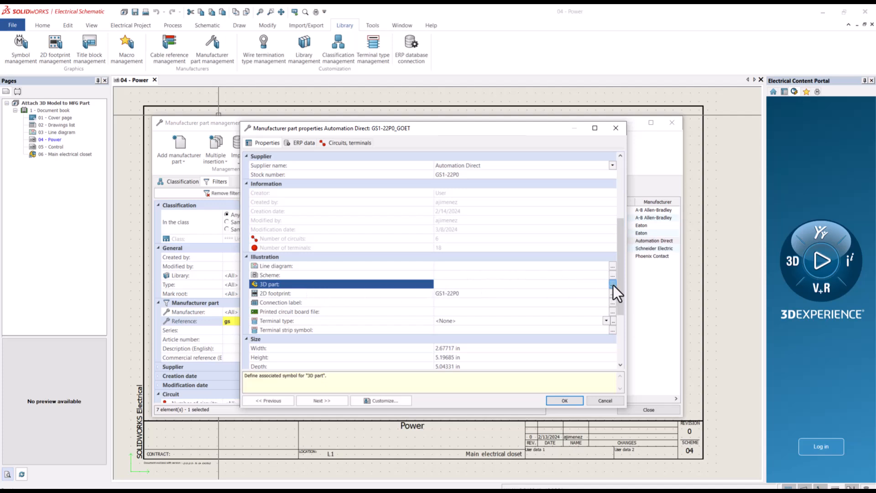
Choose GS1-22P0.SLDPRT from the Electrical Panel folder as the 3D file
{"action": "left_click", "coordinate": [612, 284]}
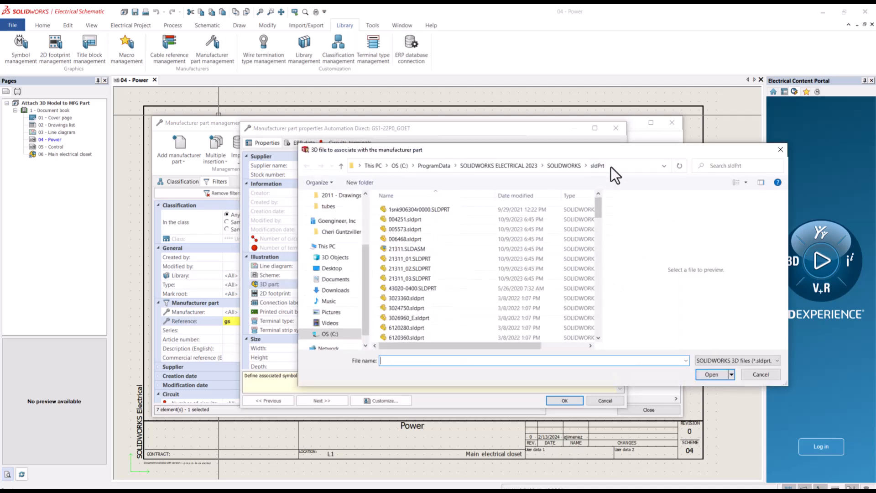
{"action": "right_click", "coordinate": [503, 166]}
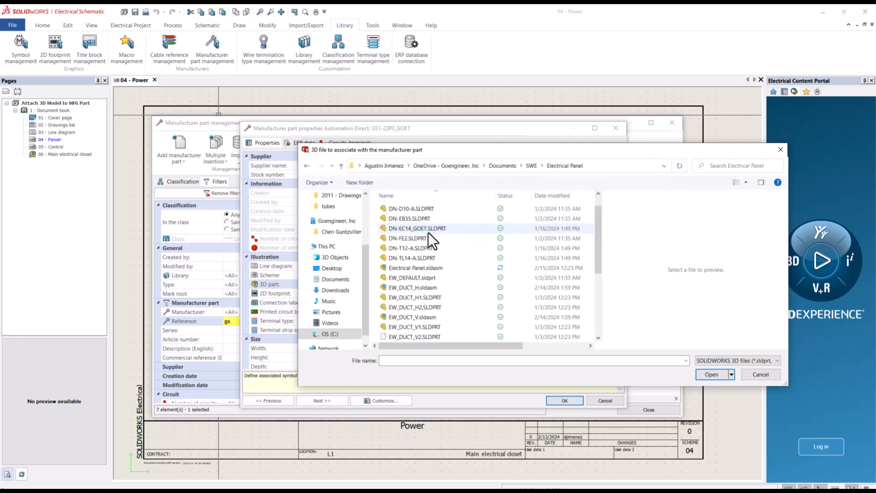
{"action": "scroll", "scroll_direction": "down", "scroll_amount": 3}
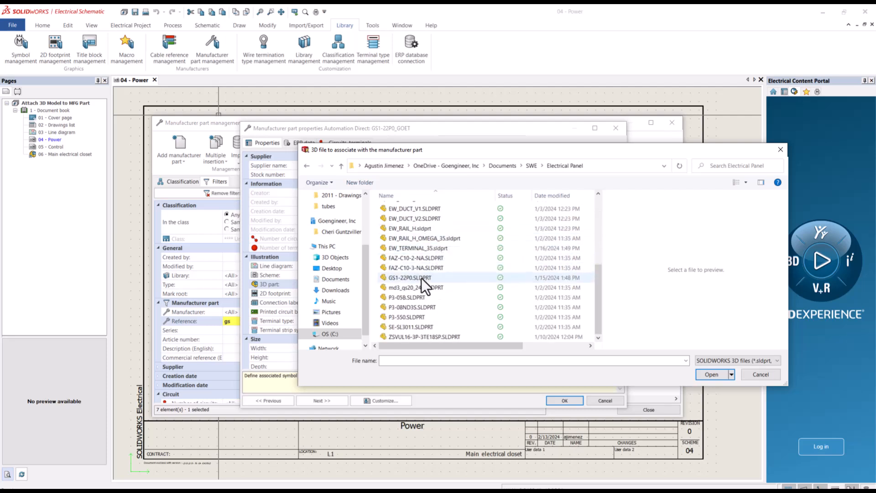
{"action": "left_click", "coordinate": [409, 278]}
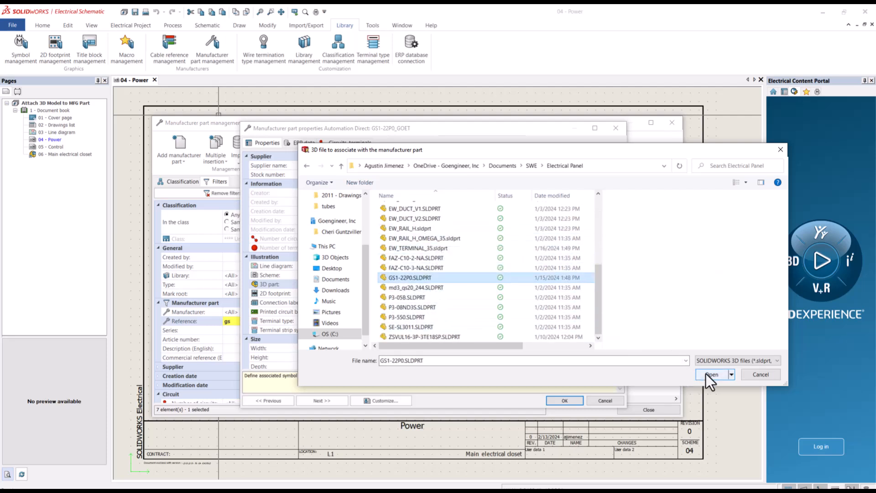
{"action": "left_click", "coordinate": [711, 374]}
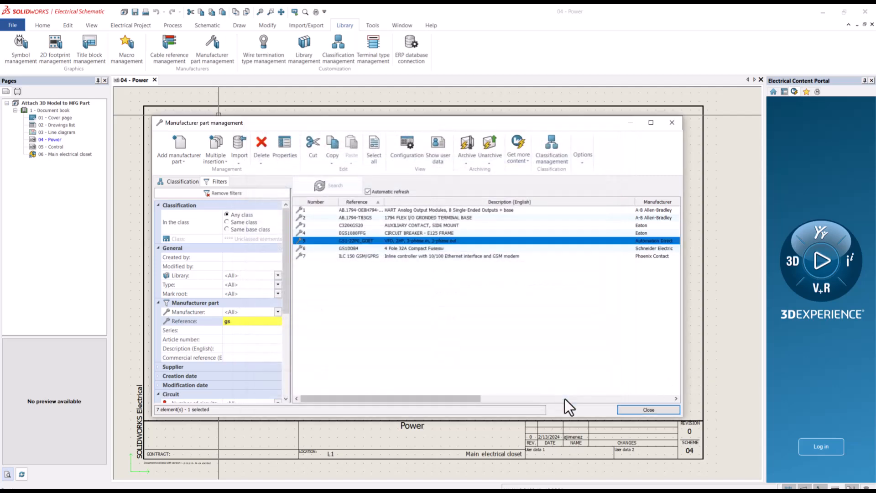
Close the catalog and open properties of DRV1's GS1-22P0_GOET manufacturer part
{"action": "left_click", "coordinate": [649, 409]}
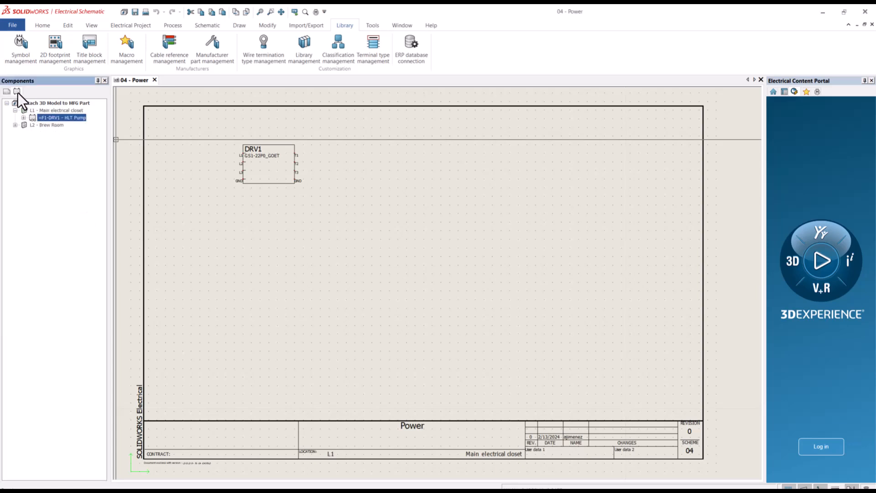
{"action": "right_click", "coordinate": [56, 117]}
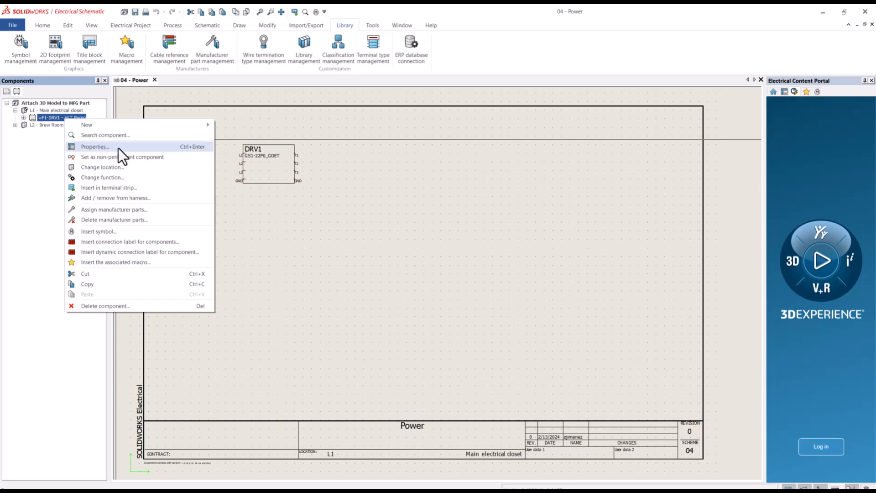
{"action": "left_click", "coordinate": [94, 146]}
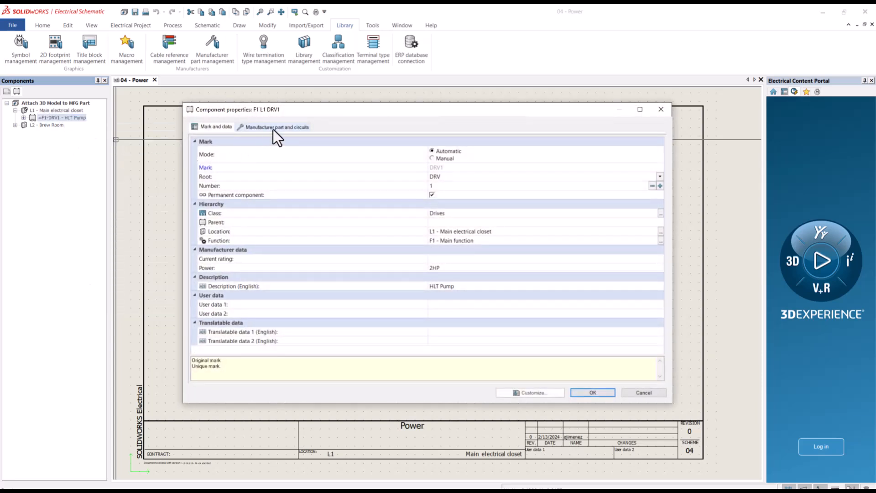
{"action": "left_click", "coordinate": [276, 127]}
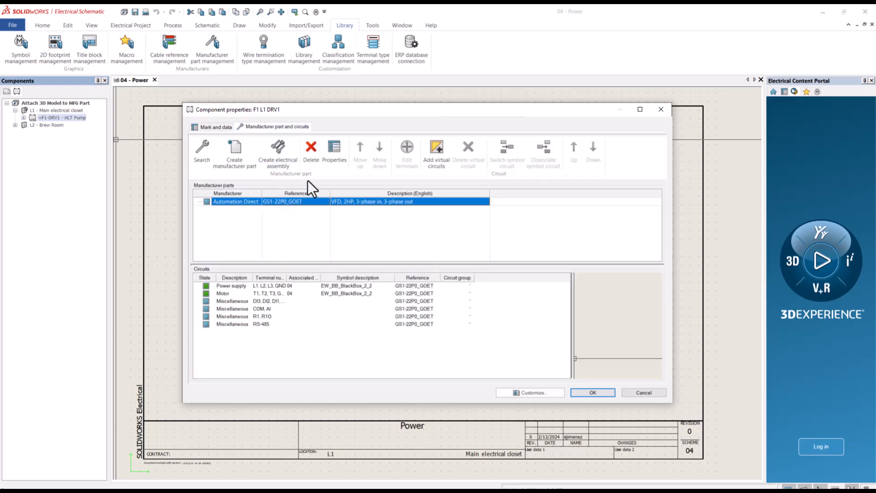
{"action": "left_click", "coordinate": [334, 151]}
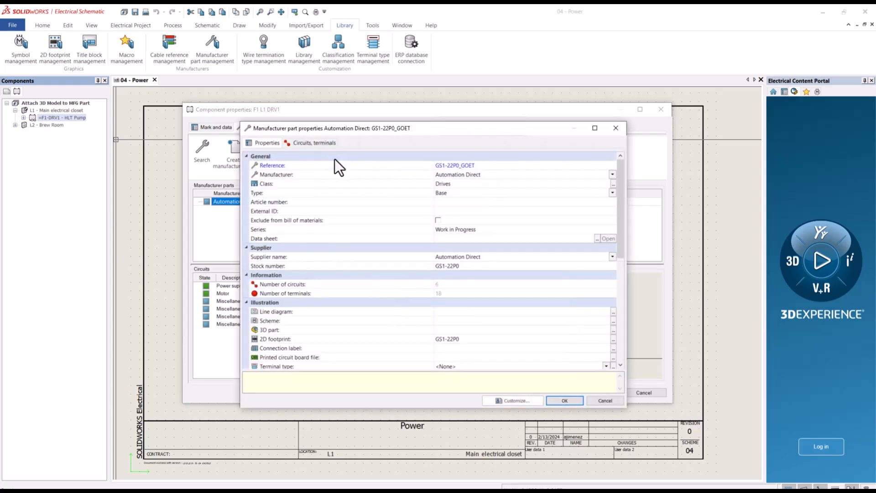
Set the part's 3D file to GS1-22P0.SLDPRT and apply it to this component only
{"action": "scroll", "scroll_direction": "down", "scroll_amount": 3}
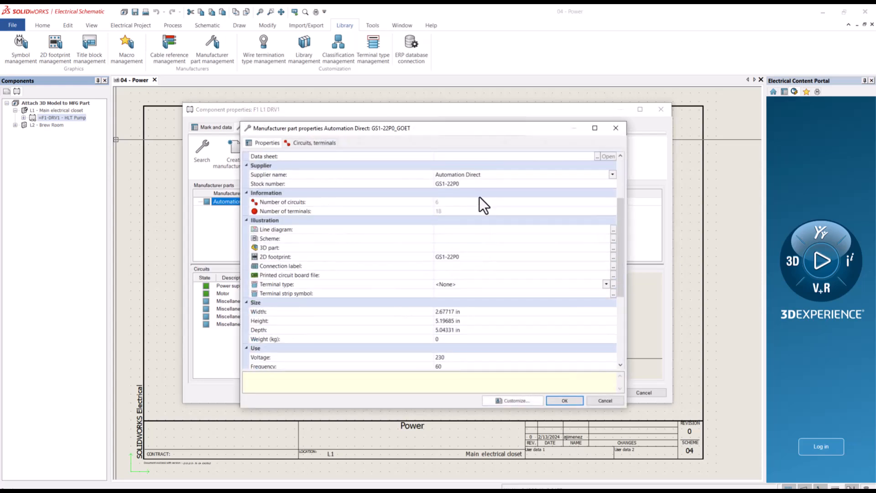
{"action": "left_click", "coordinate": [269, 247]}
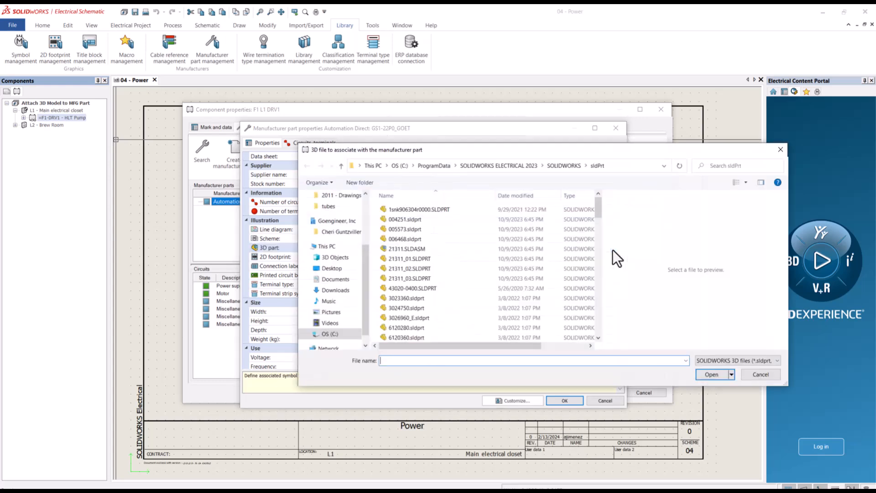
{"action": "left_click", "coordinate": [503, 165]}
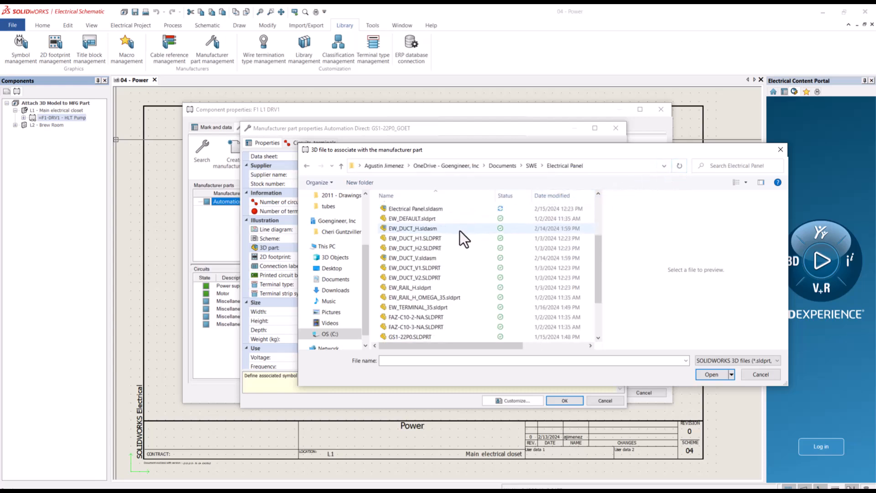
{"action": "left_click", "coordinate": [409, 278]}
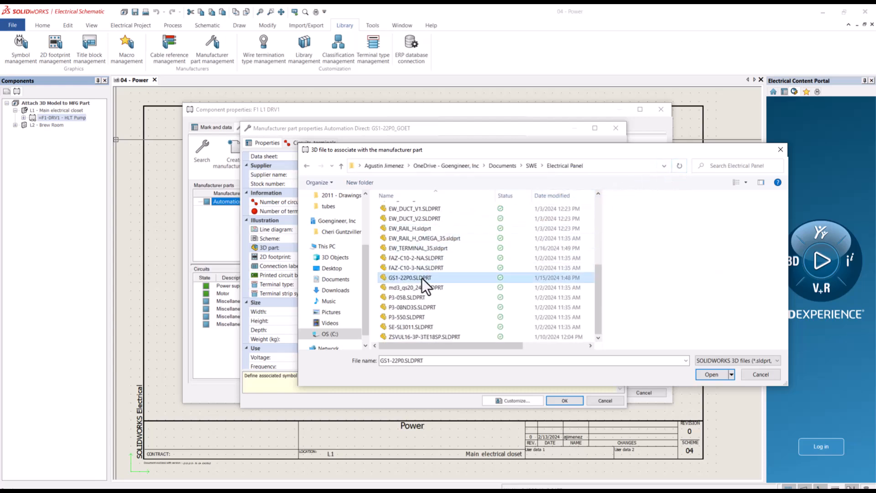
{"action": "left_click", "coordinate": [711, 374]}
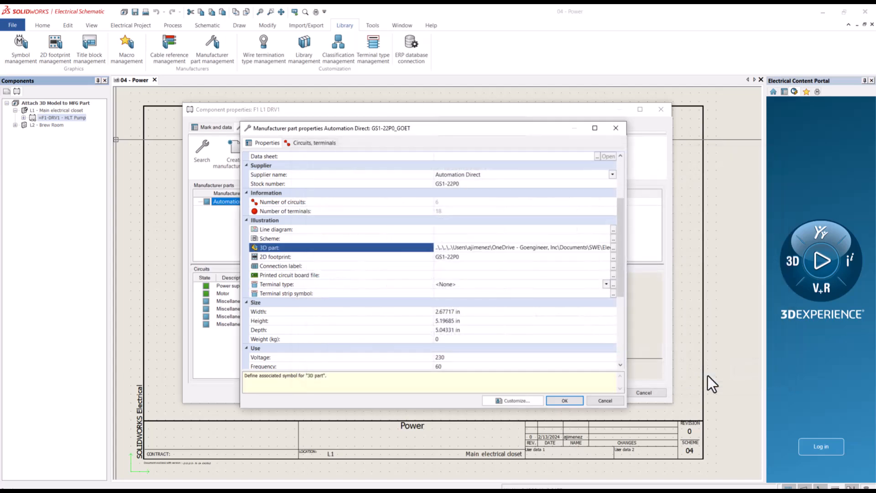
{"action": "left_click", "coordinate": [565, 400]}
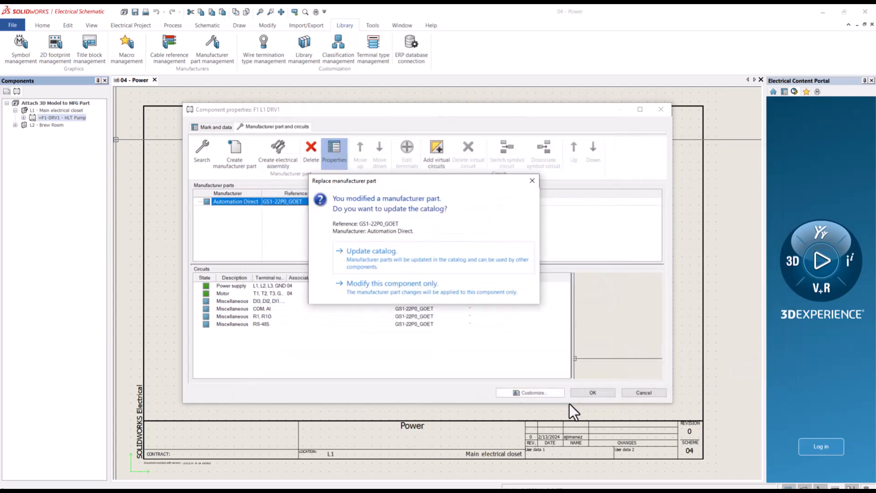
{"action": "mouse_move", "coordinate": [412, 259]}
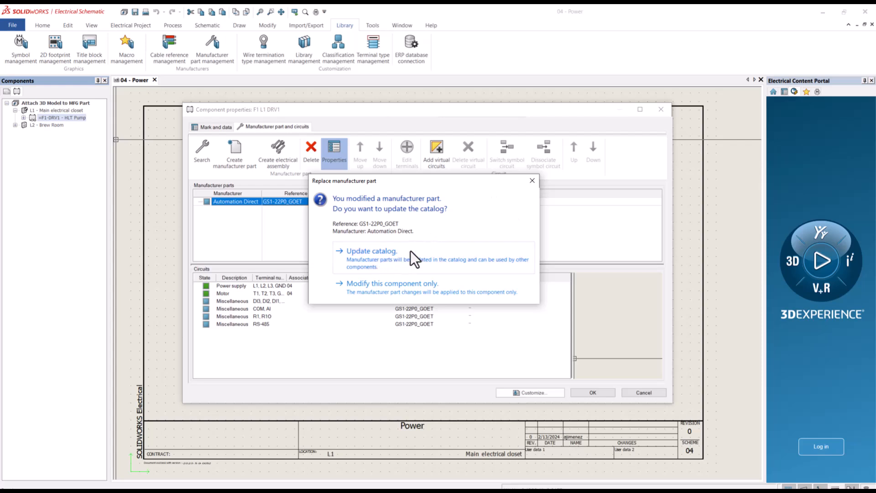
{"action": "mouse_move", "coordinate": [444, 282]}
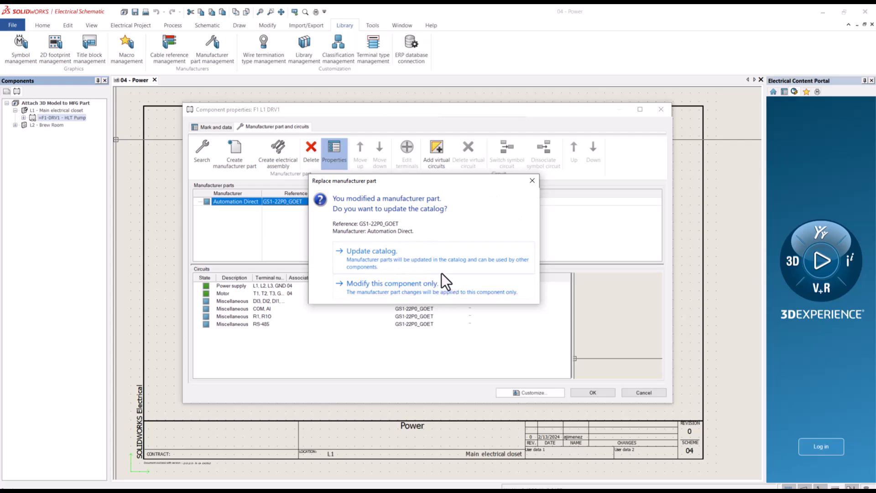
{"action": "left_click", "coordinate": [392, 283]}
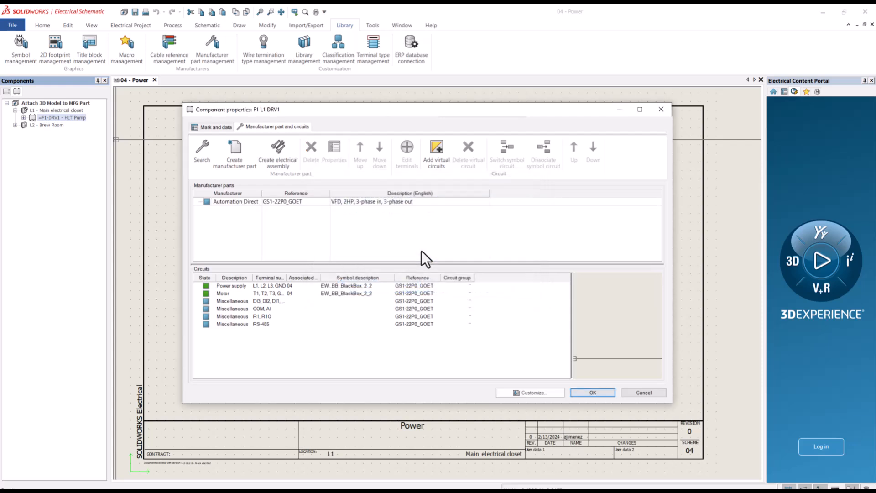
Confirm DRV1's component properties and show insert options for its GS1-22P0_GOET part
{"action": "left_click", "coordinate": [593, 393]}
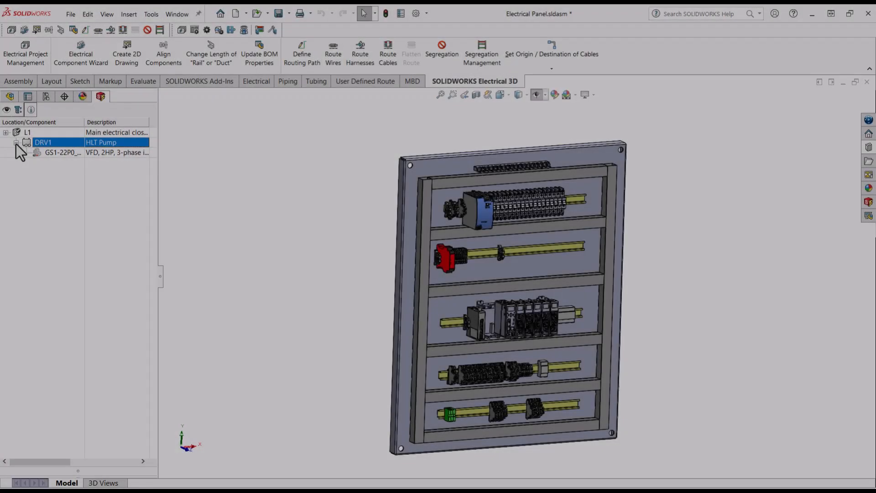
{"action": "right_click", "coordinate": [62, 152]}
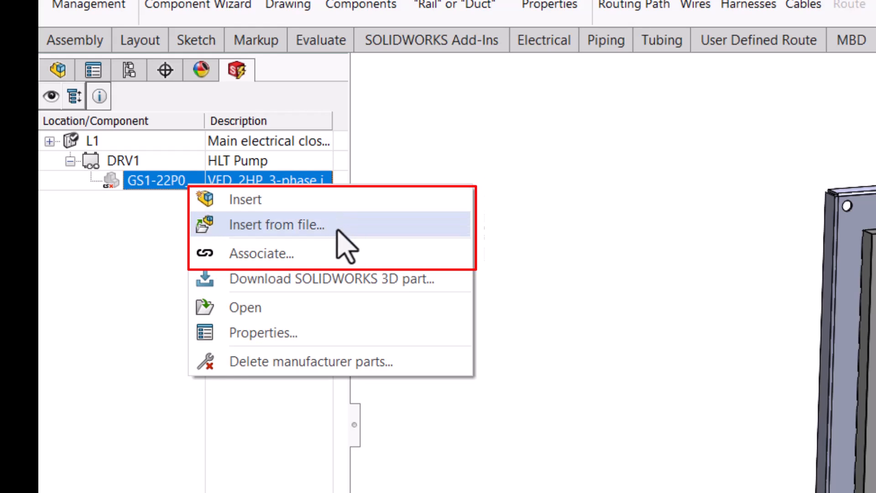
{"action": "mouse_move", "coordinate": [366, 249]}
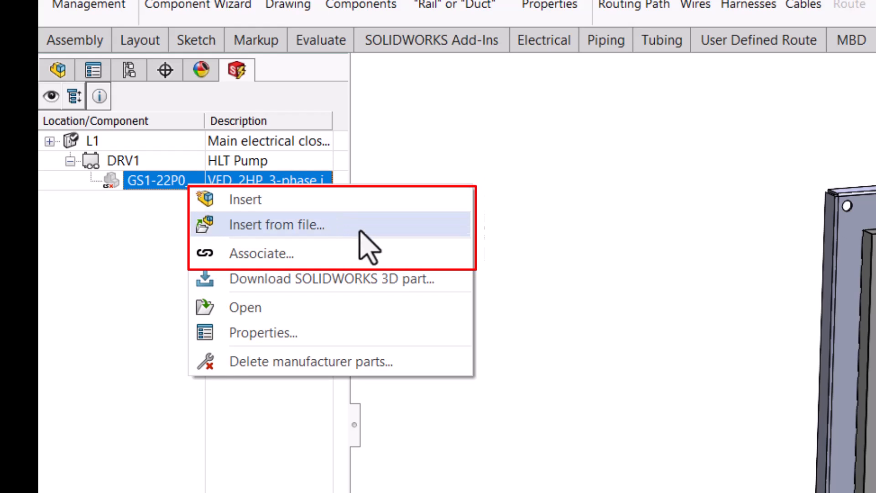
{"action": "mouse_move", "coordinate": [381, 263]}
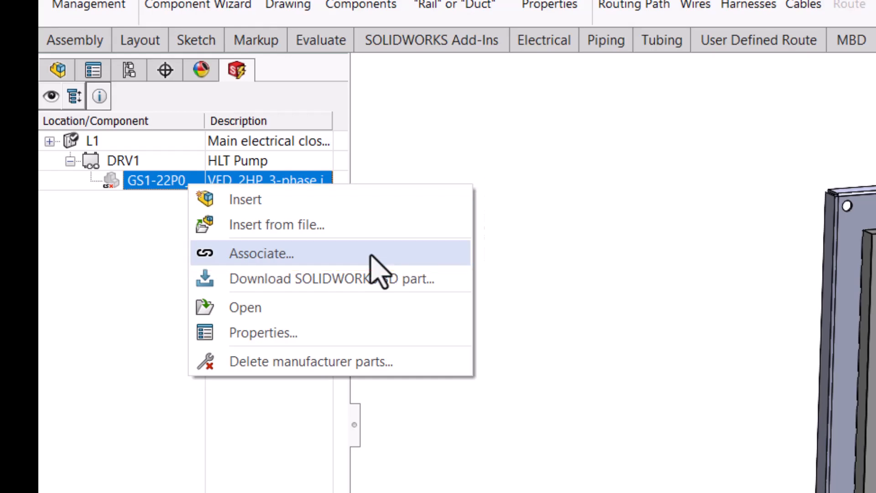